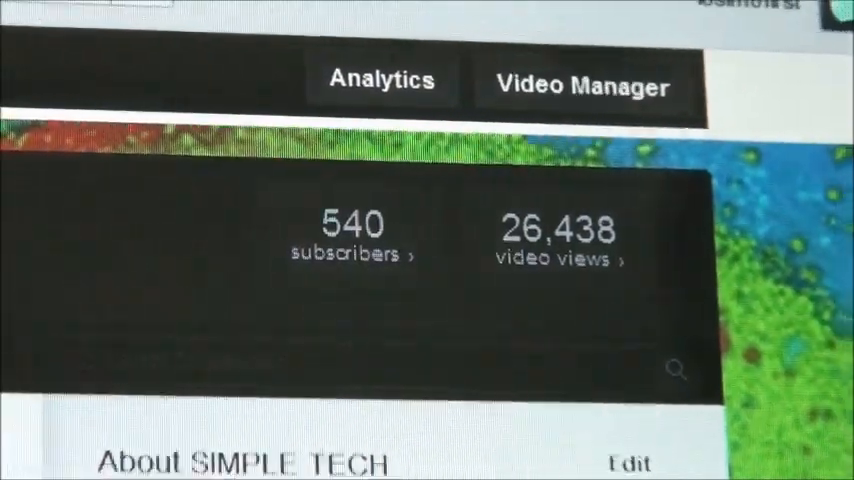
pyautogui.scroll(-3)
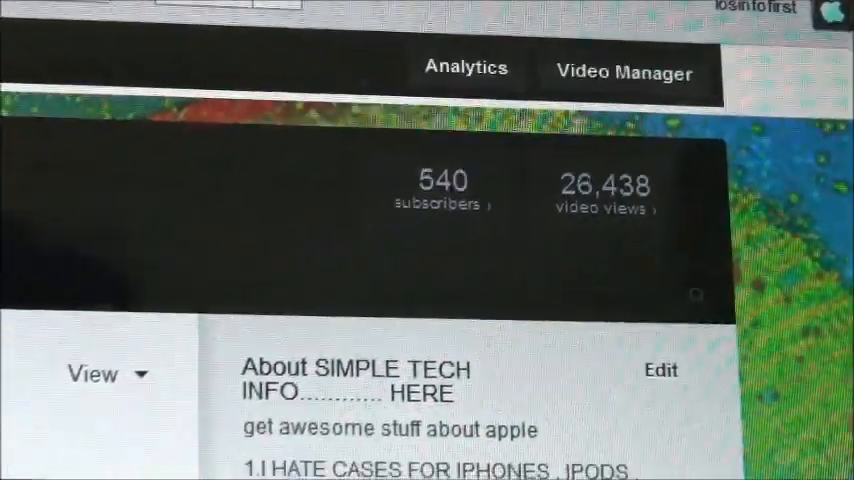
pyautogui.scroll(-3)
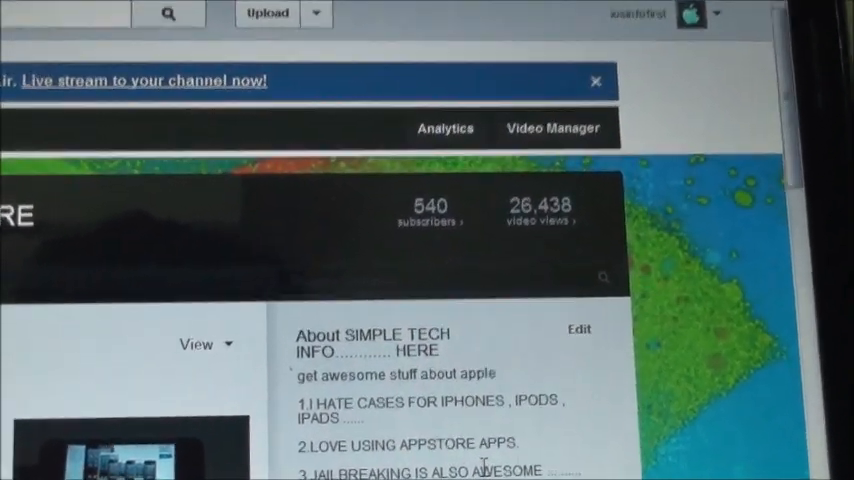
pyautogui.scroll(-3)
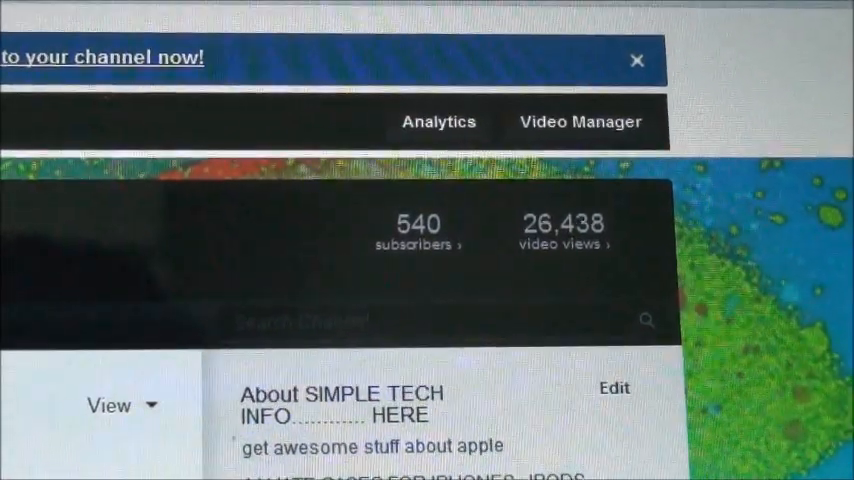